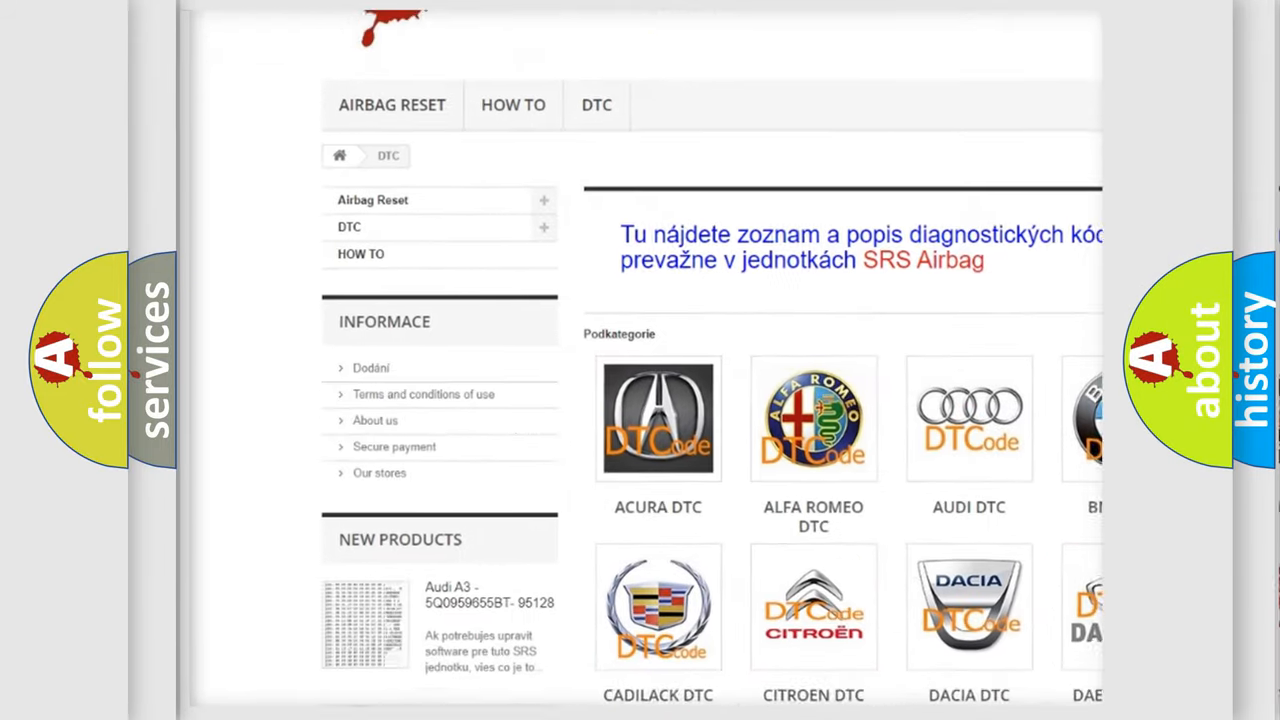
scroll(down, 3)
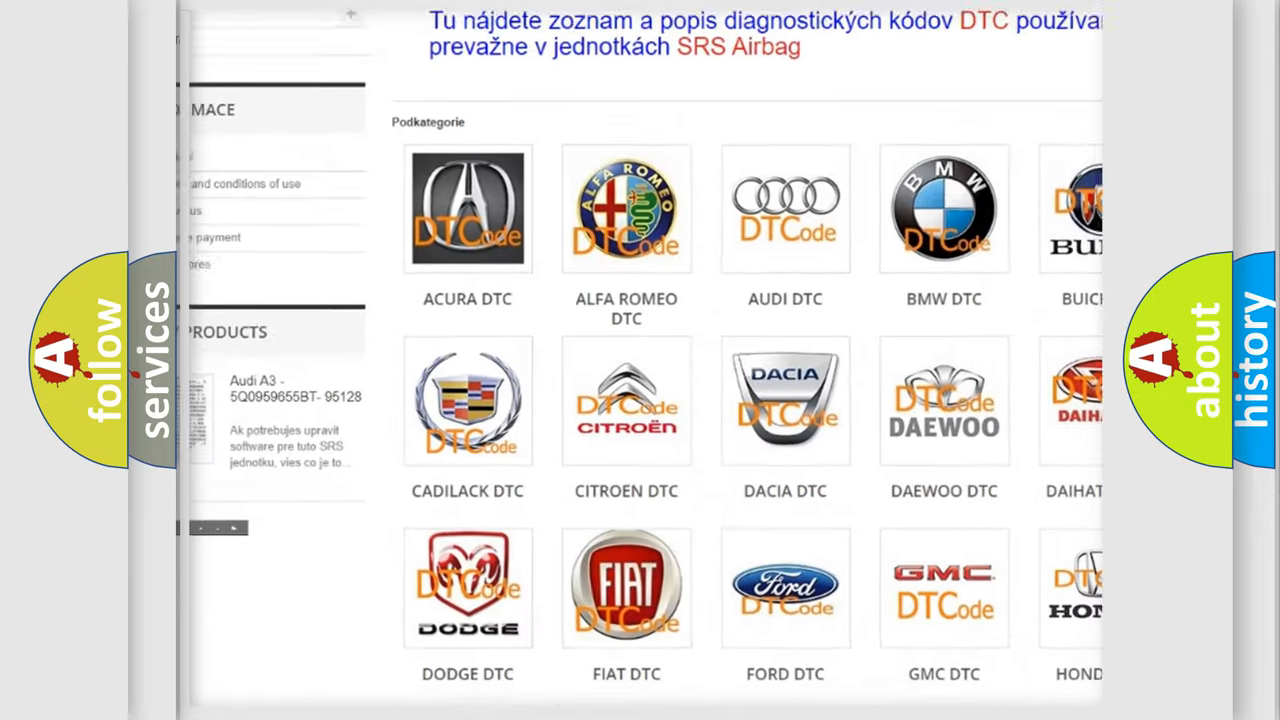
scroll(down, 3)
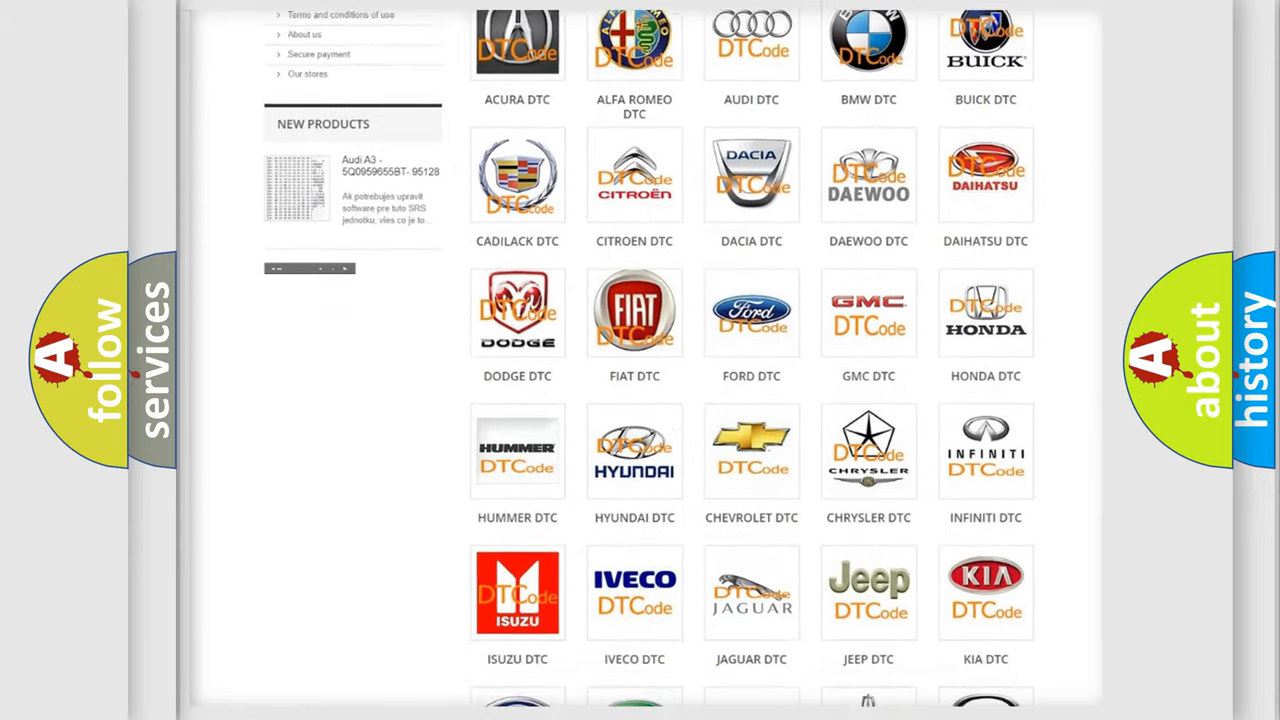
scroll(down, 3)
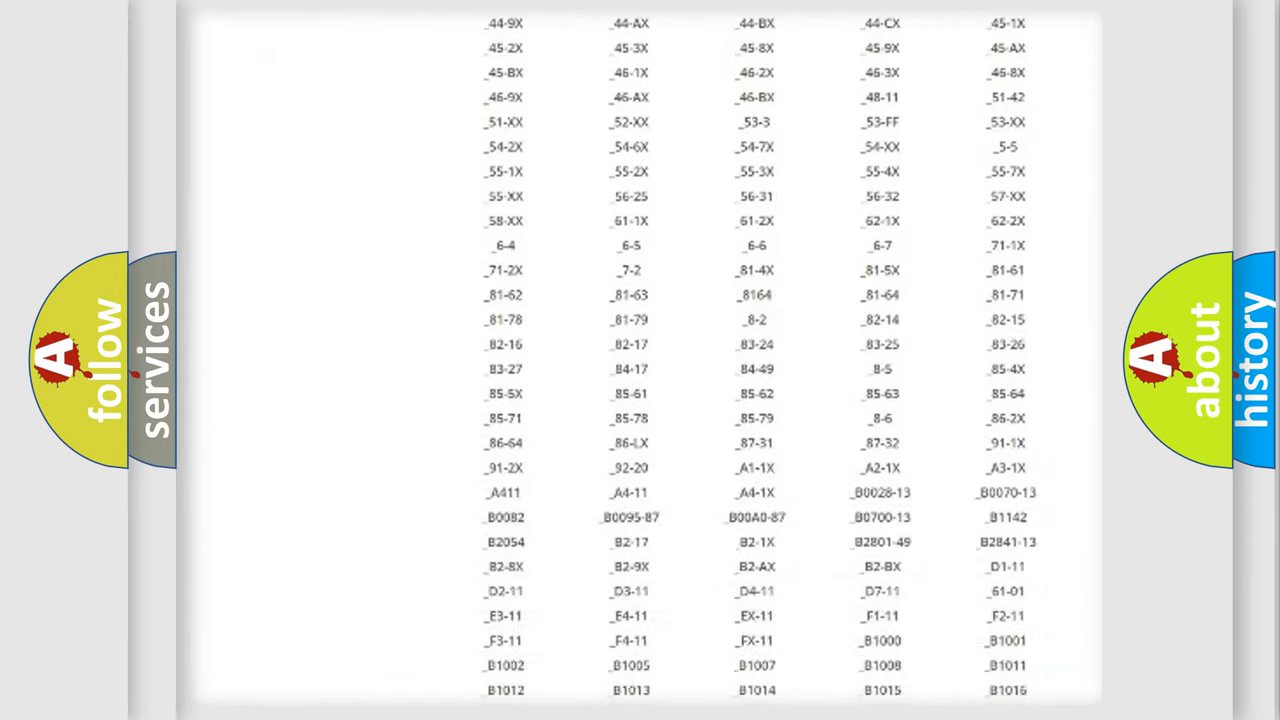
scroll(down, 3)
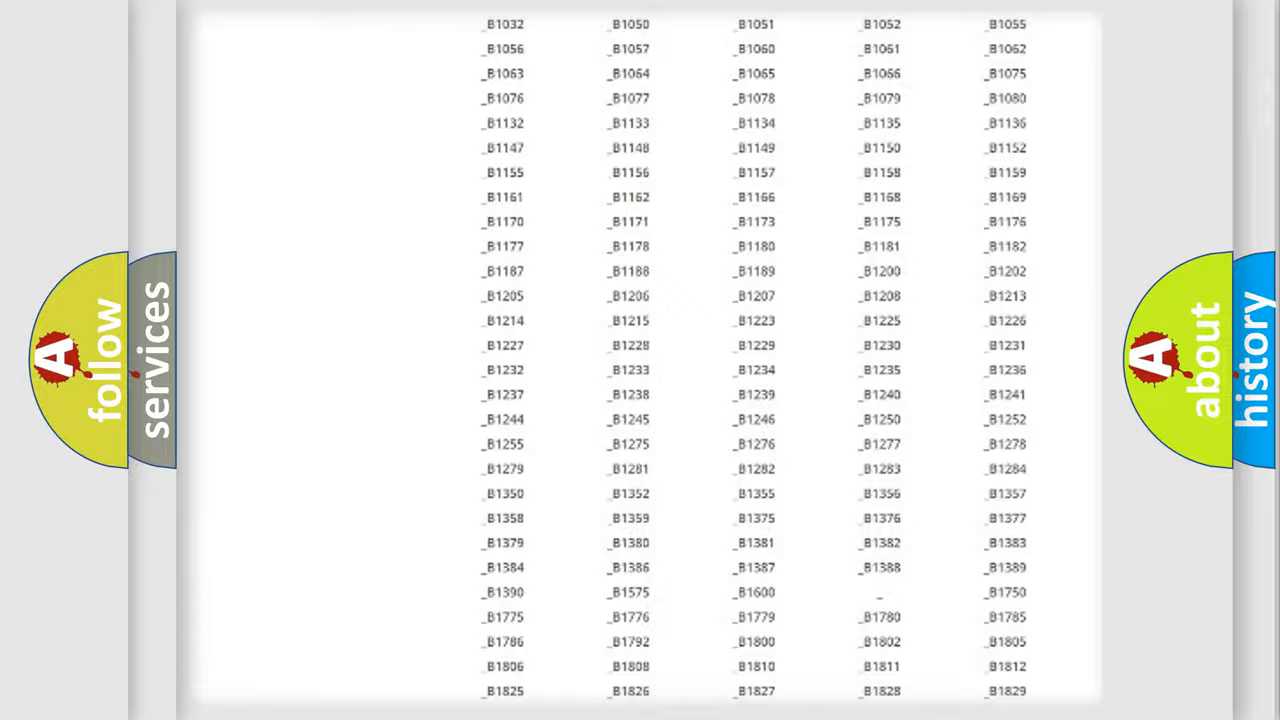